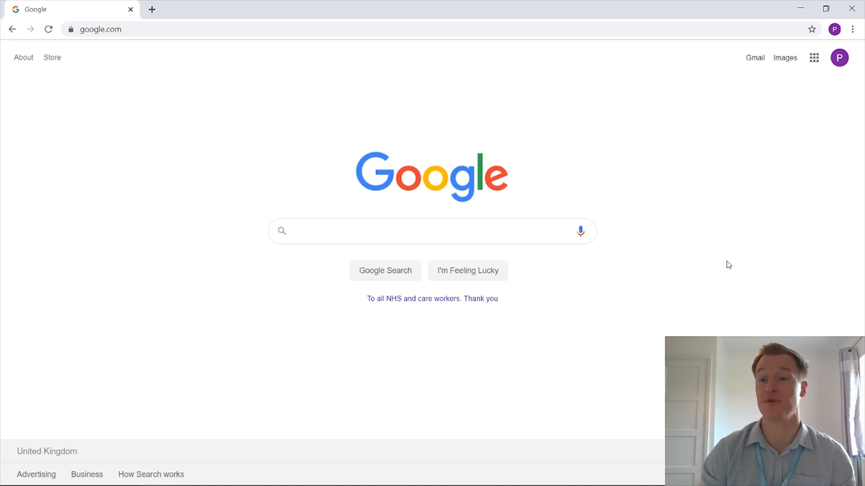
pyautogui.moveTo(738, 107)
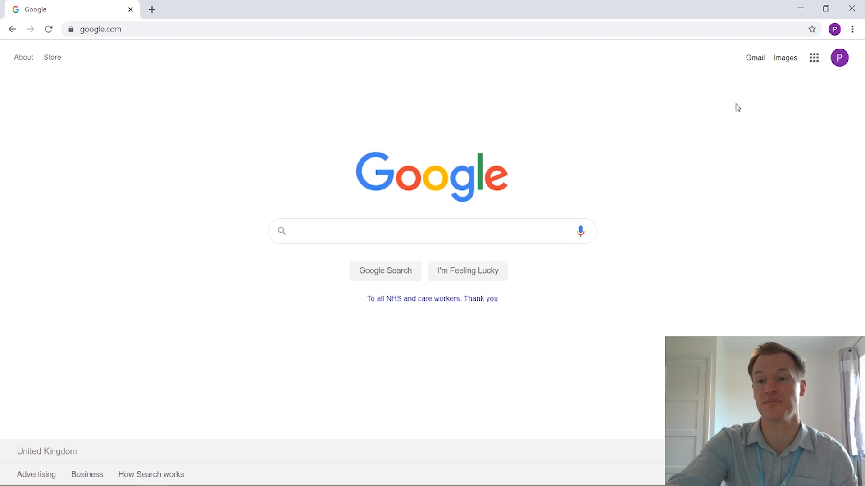
pyautogui.moveTo(744, 116)
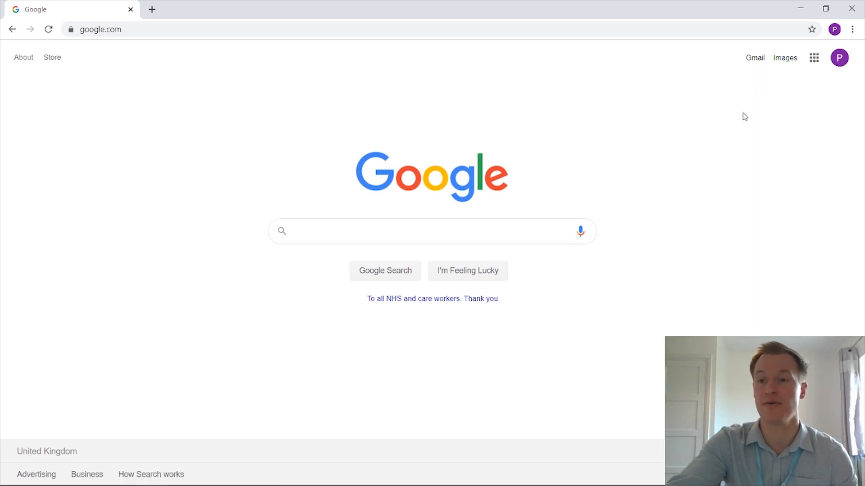
pyautogui.moveTo(815, 58)
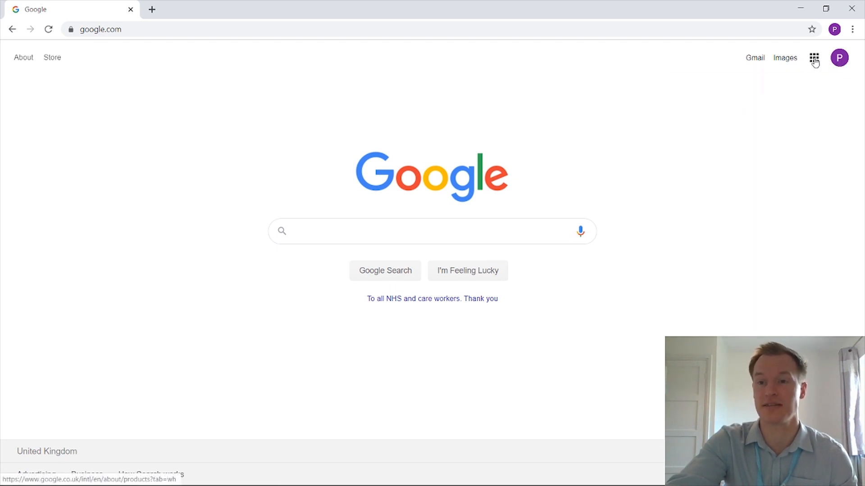
# - Launch Google Classroom from the Google apps grid on google.com
pyautogui.click(813, 58)
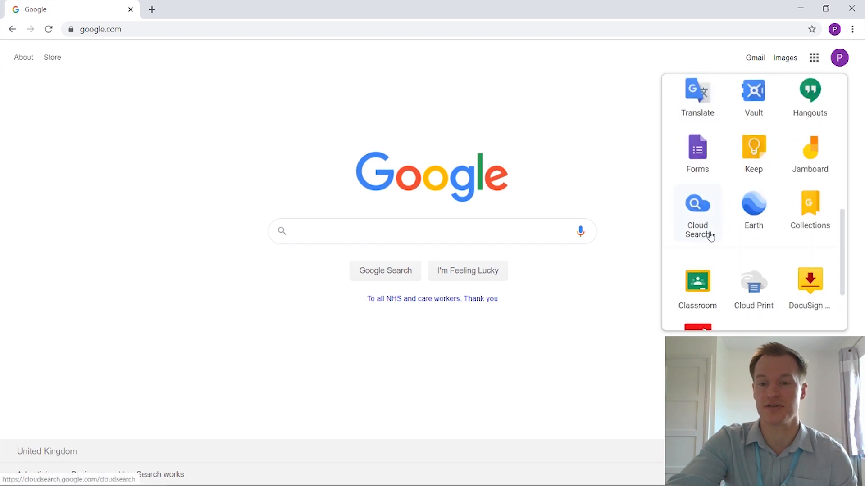
pyautogui.click(697, 281)
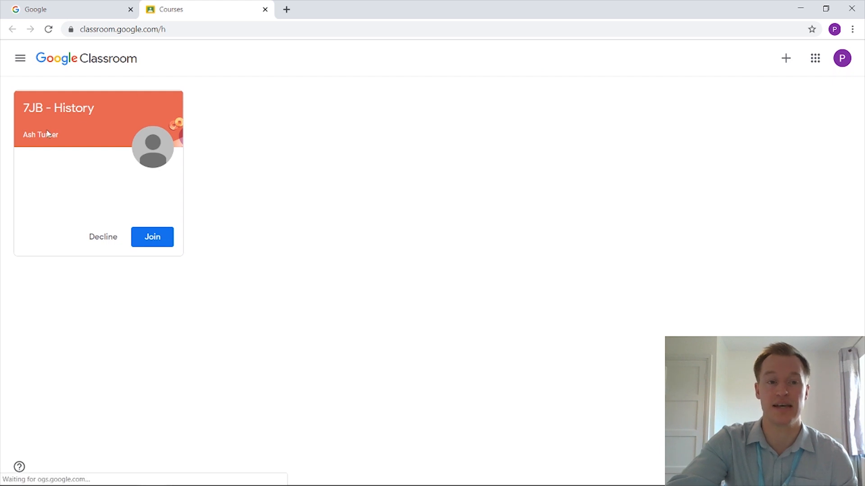
pyautogui.moveTo(152, 237)
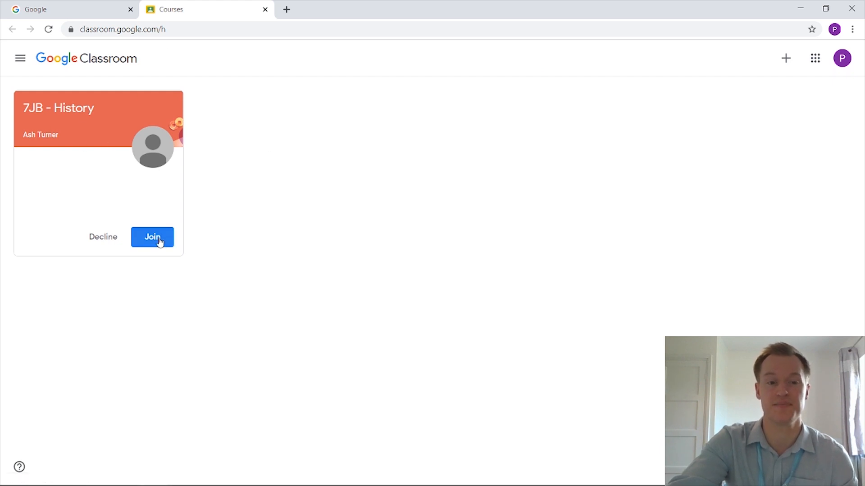
# - Accept the invitation to the 7JB - History class and land on its Stream
pyautogui.click(153, 237)
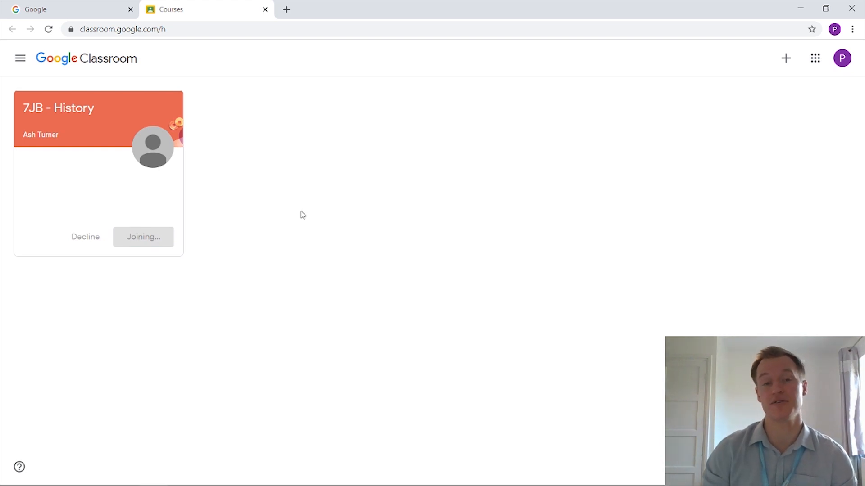
pyautogui.click(143, 237)
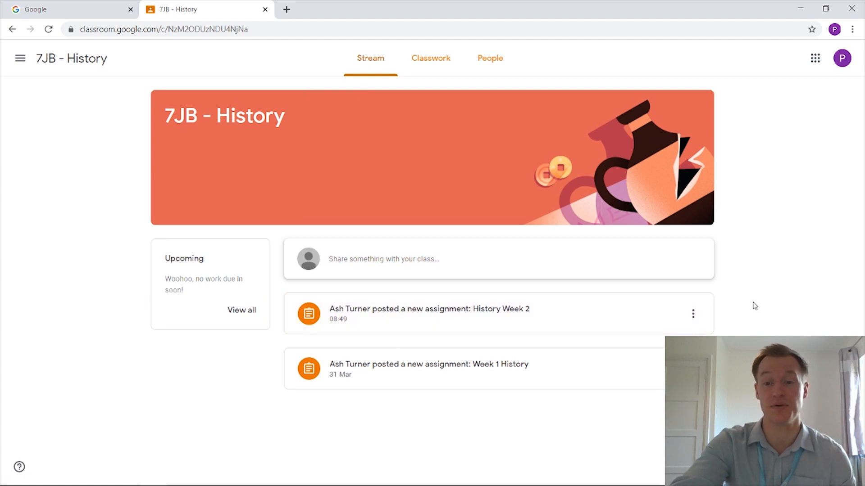
pyautogui.moveTo(341, 30)
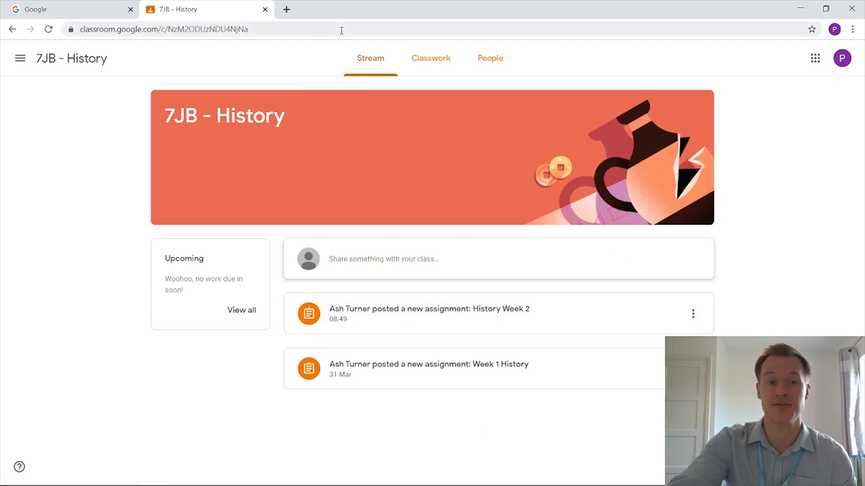
pyautogui.click(431, 58)
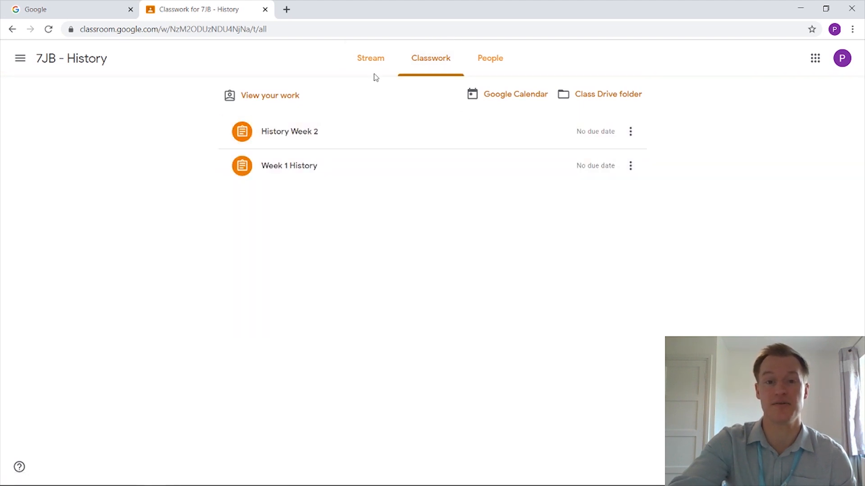
pyautogui.click(490, 58)
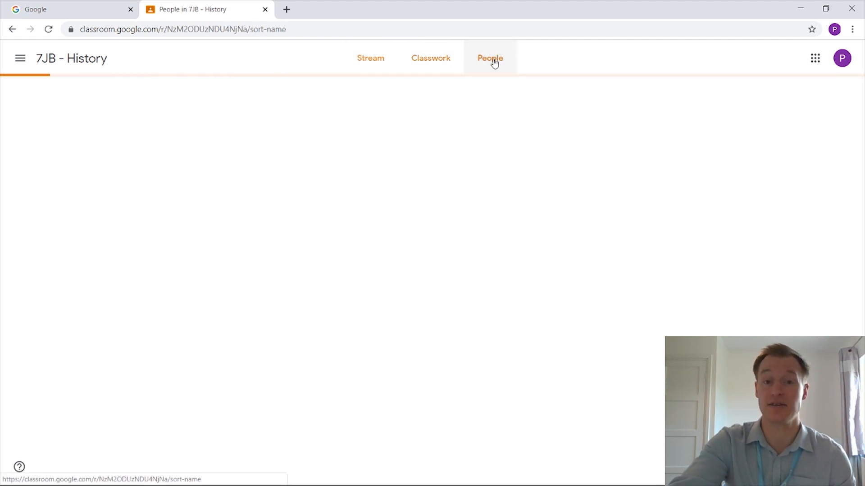
pyautogui.click(490, 58)
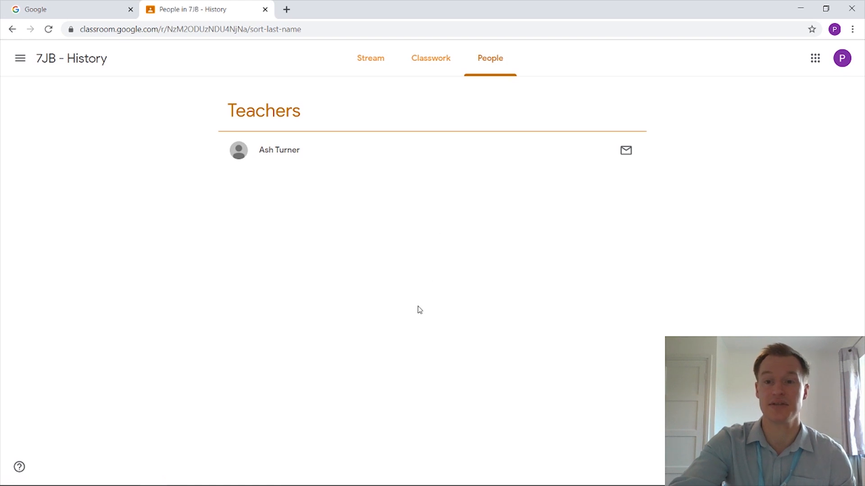
pyautogui.moveTo(406, 239)
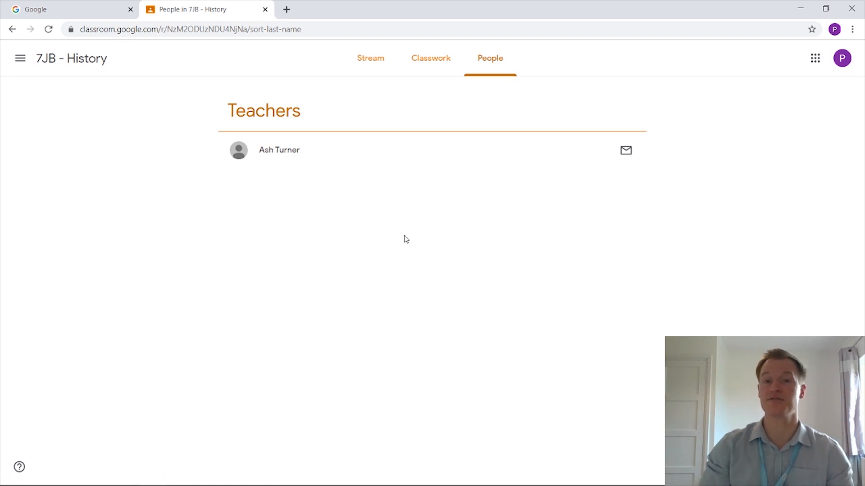